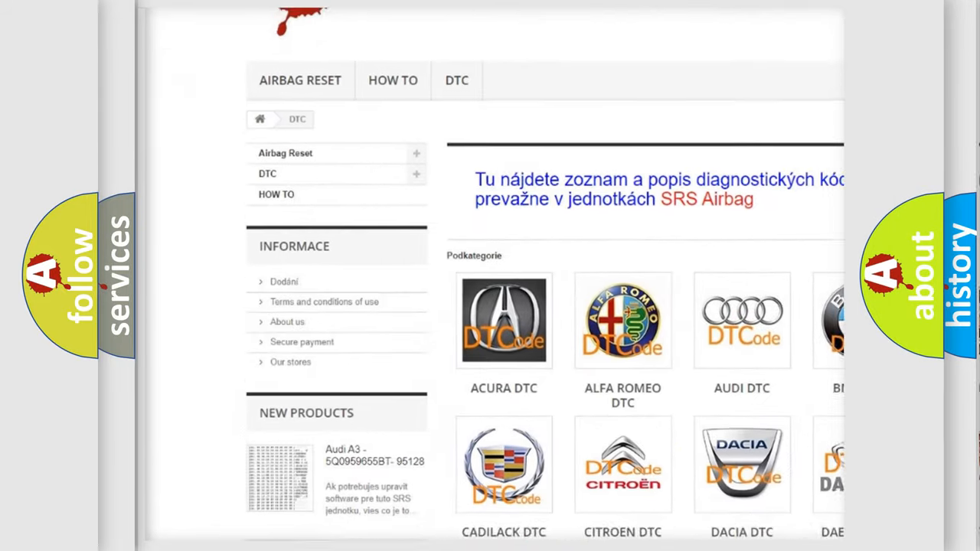
{"action": "scroll", "scroll_direction": "down", "scroll_amount": 3}
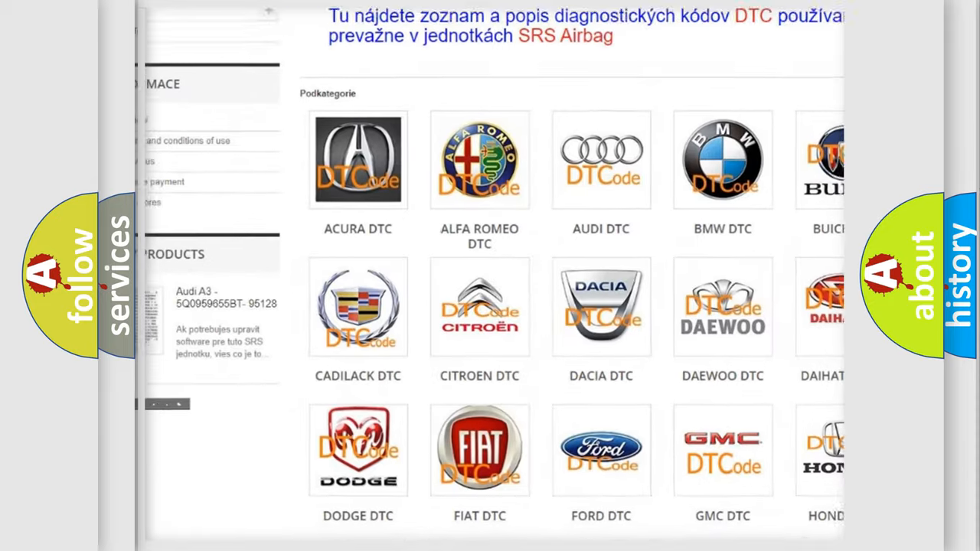
{"action": "scroll", "scroll_direction": "down", "scroll_amount": 3}
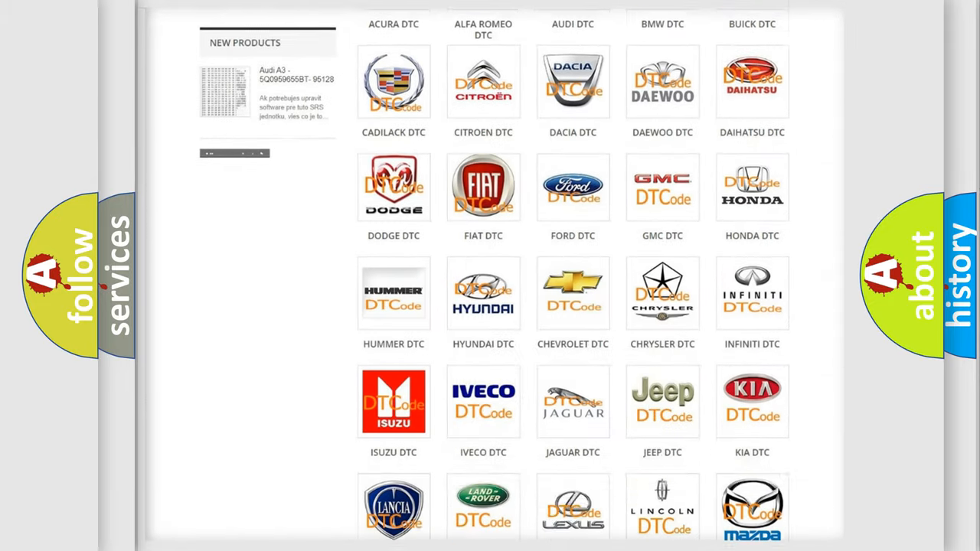
{"action": "scroll", "scroll_direction": "down", "scroll_amount": 3}
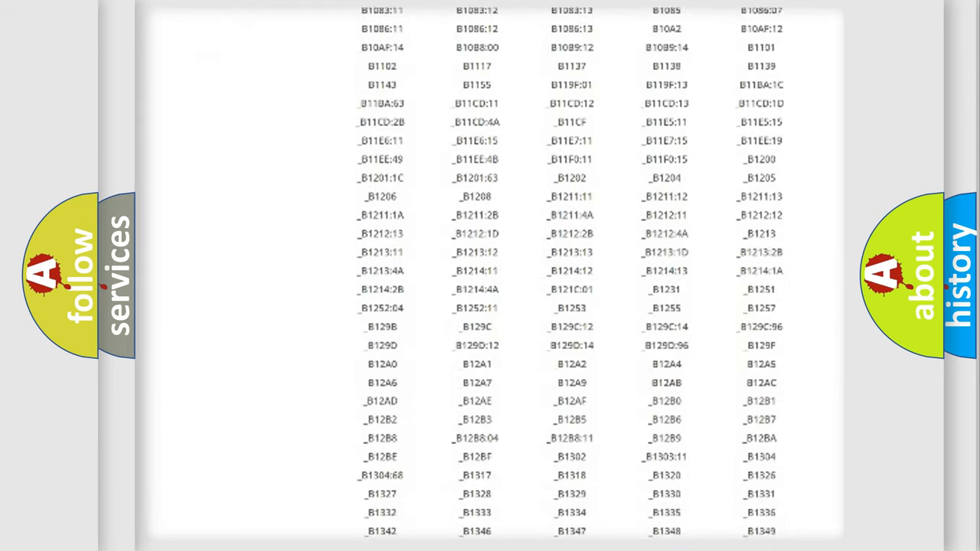
{"action": "scroll", "scroll_direction": "down", "scroll_amount": 3}
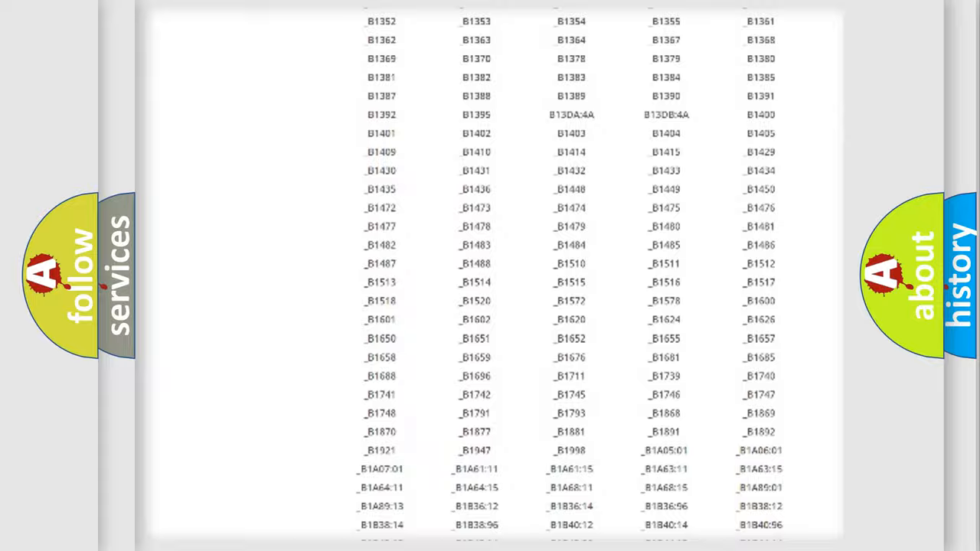